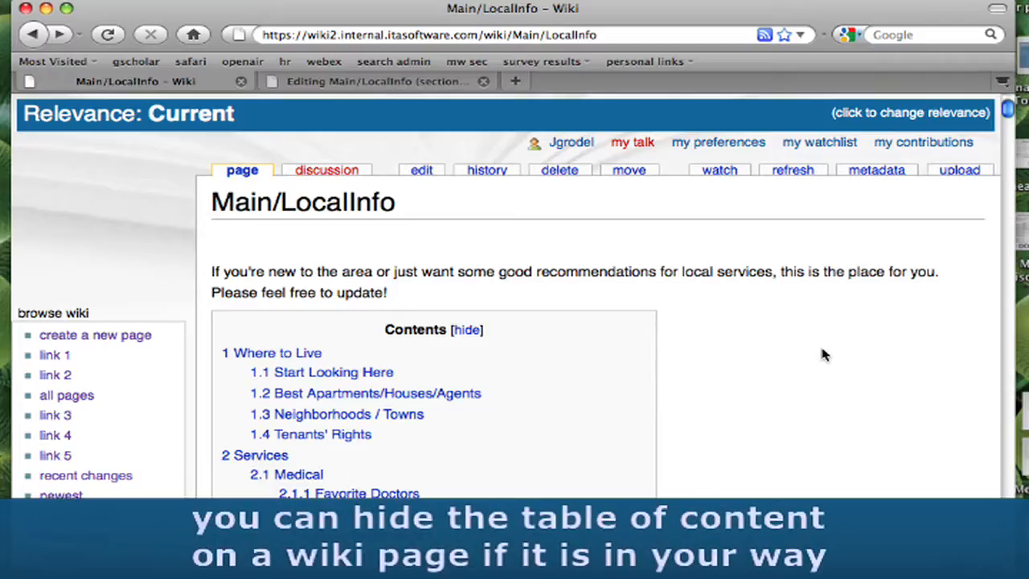
pyautogui.moveTo(495, 336)
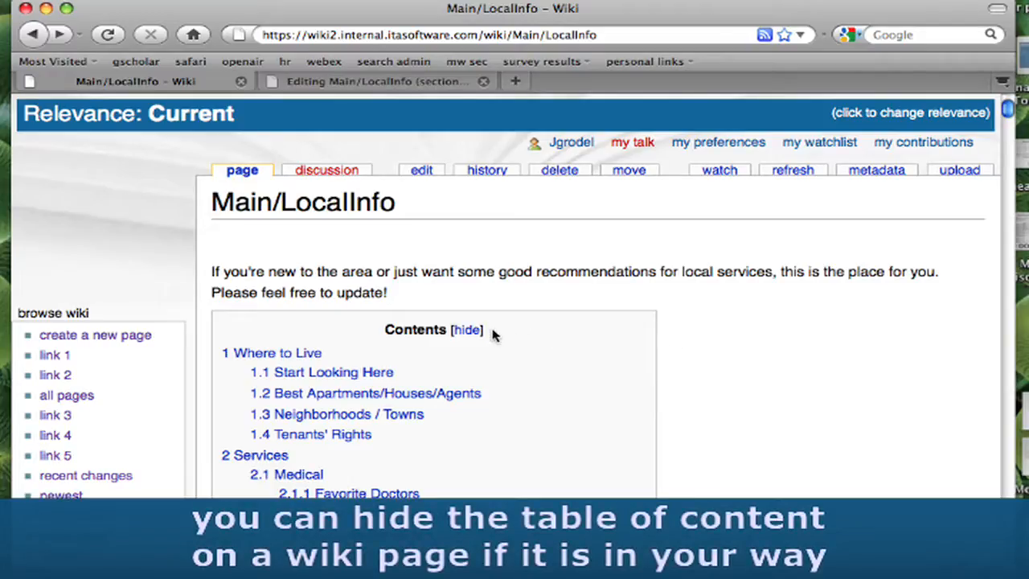
# - Toggle the Contents box, jump to '2.4 Contractors' and start editing that section alone
pyautogui.click(466, 330)
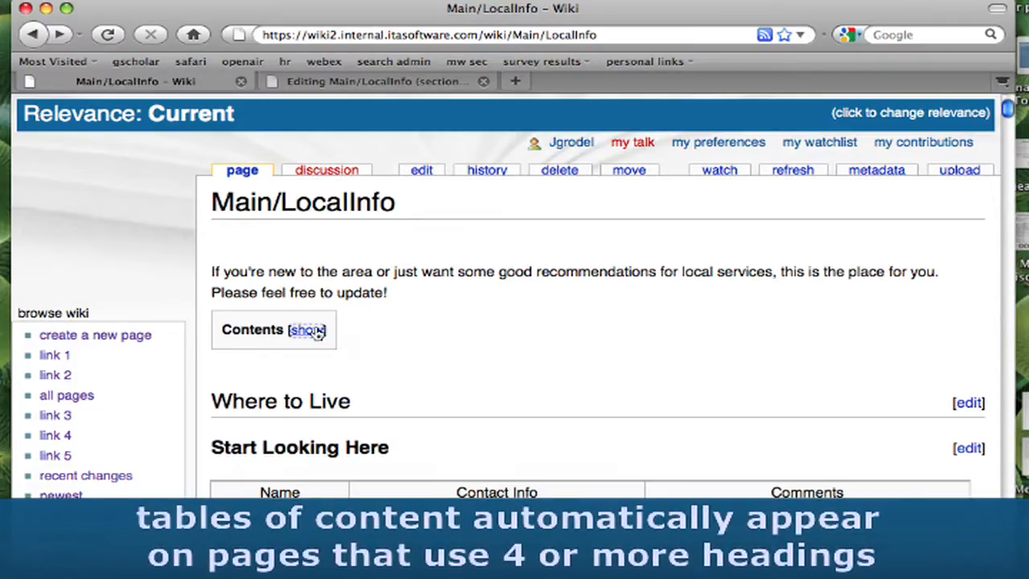
pyautogui.click(307, 329)
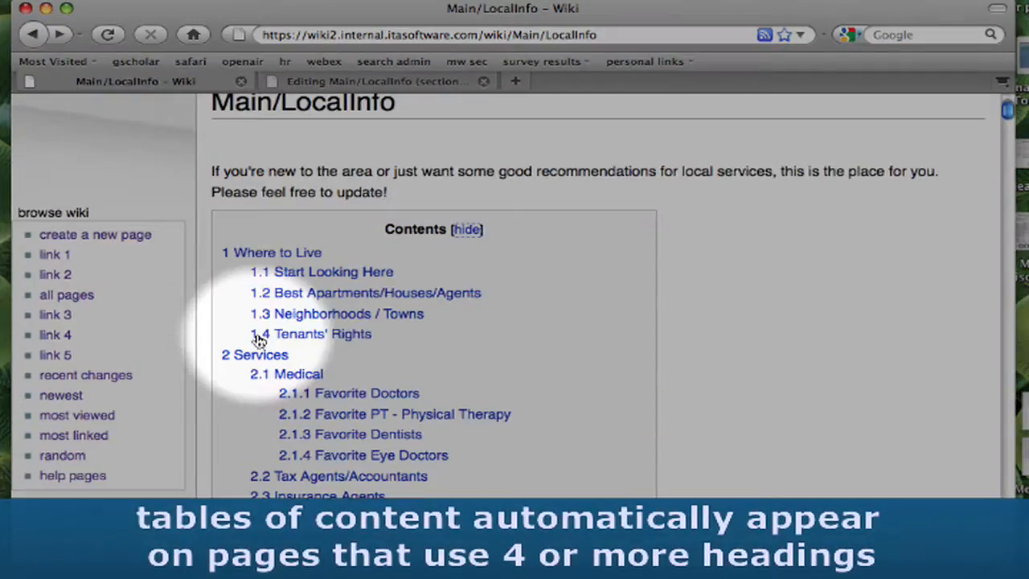
pyautogui.scroll(-3)
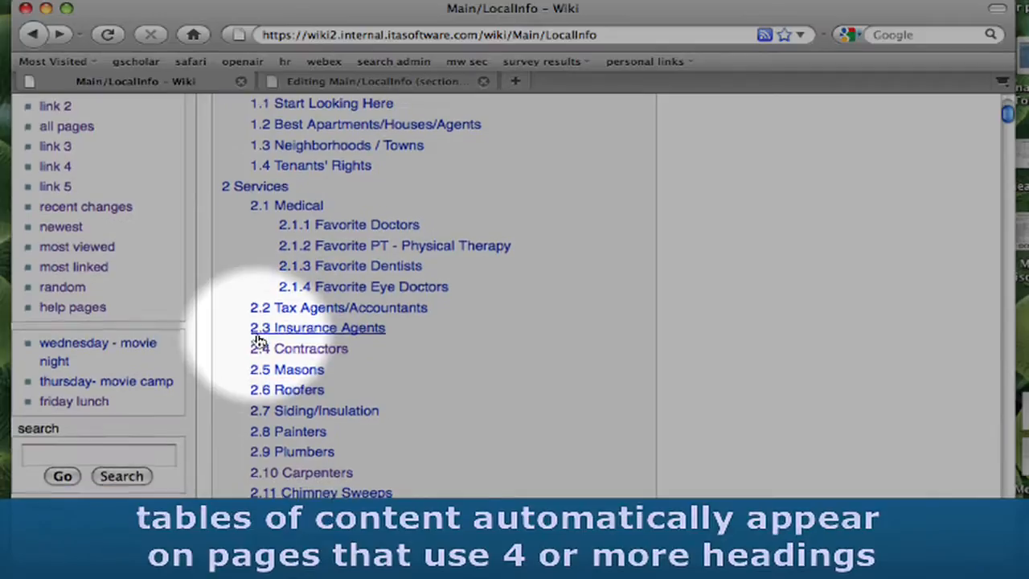
pyautogui.scroll(-3)
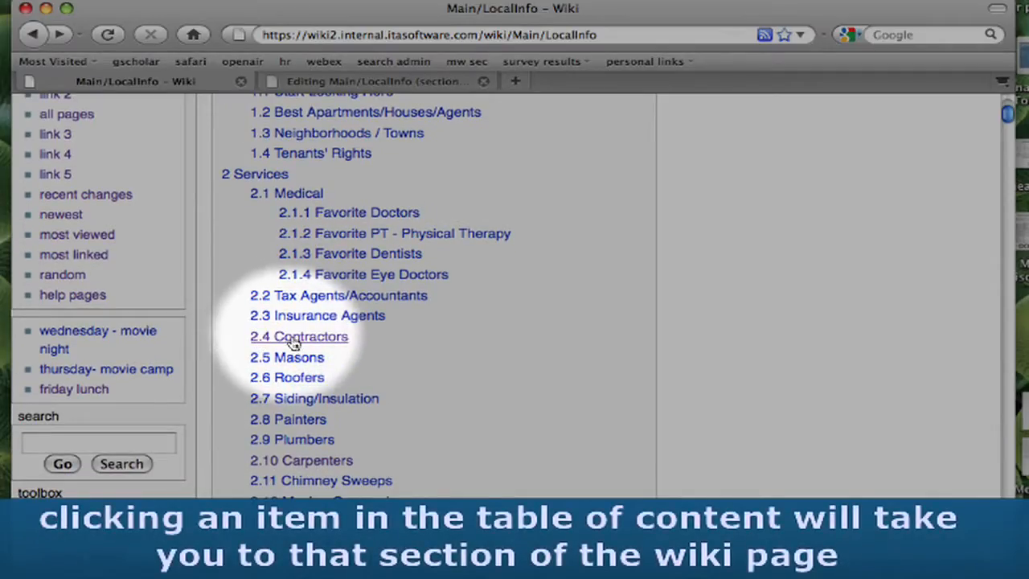
pyautogui.click(299, 336)
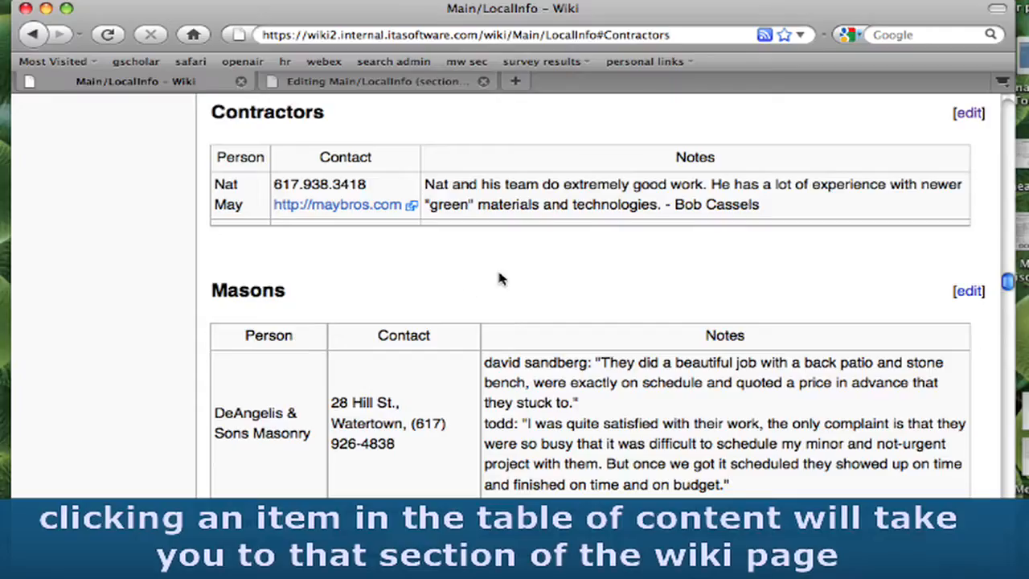
pyautogui.moveTo(553, 254)
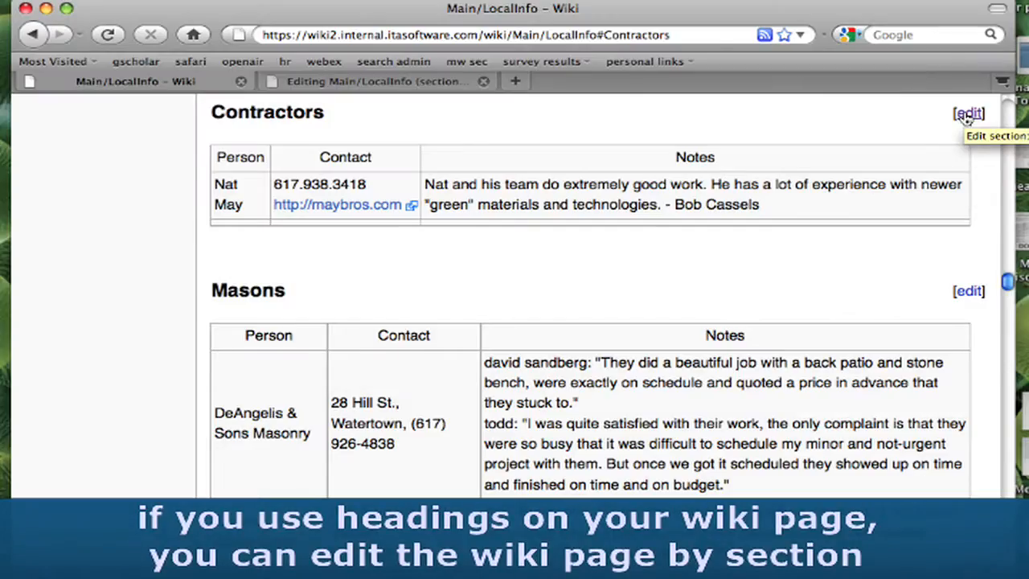
pyautogui.click(968, 113)
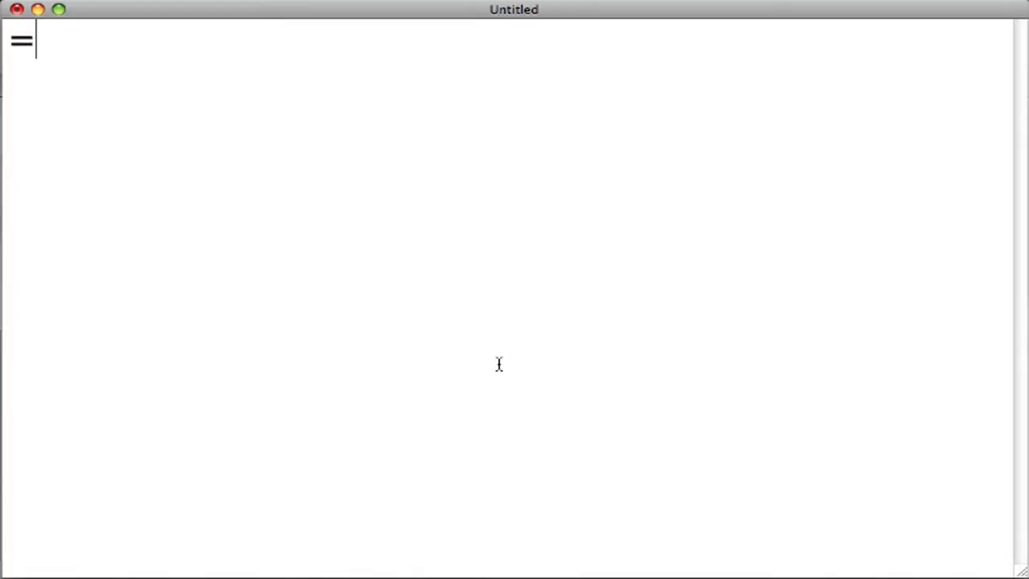
# - Write '= first level heading =', '== second level heading ==' and '= another first level heading =' on separate lines
pyautogui.write('first leve')
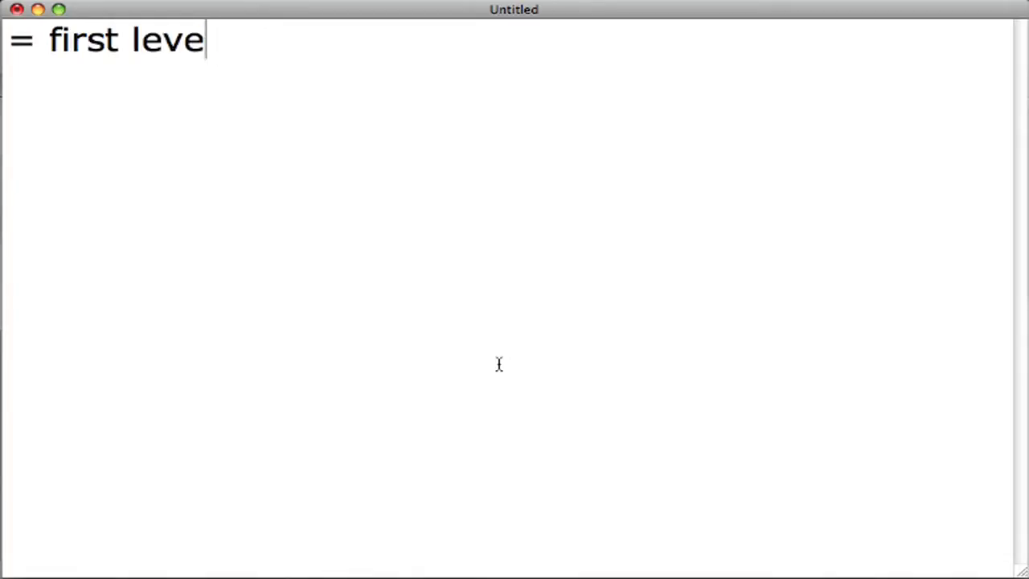
pyautogui.write('l heading =')
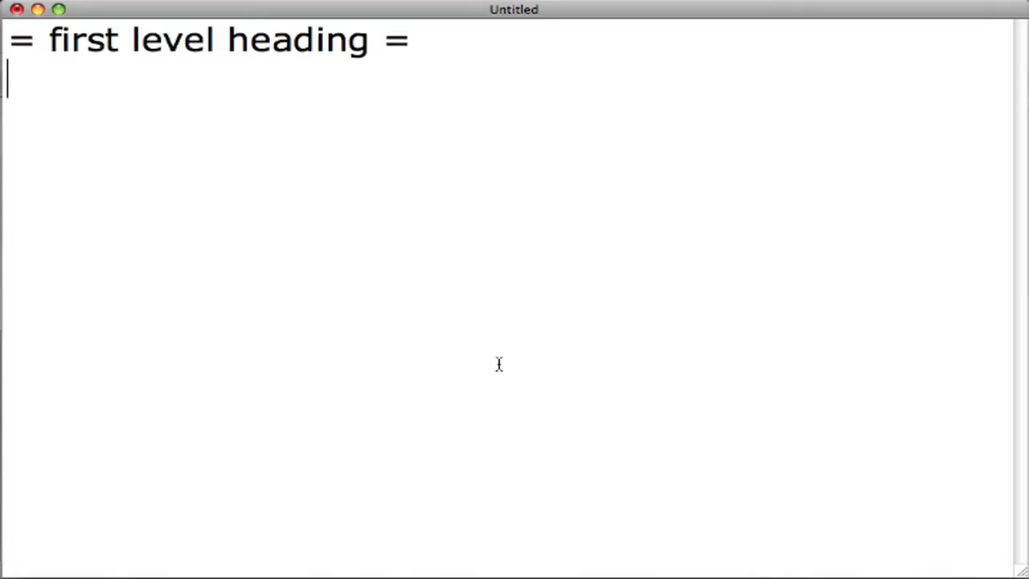
pyautogui.write('==')
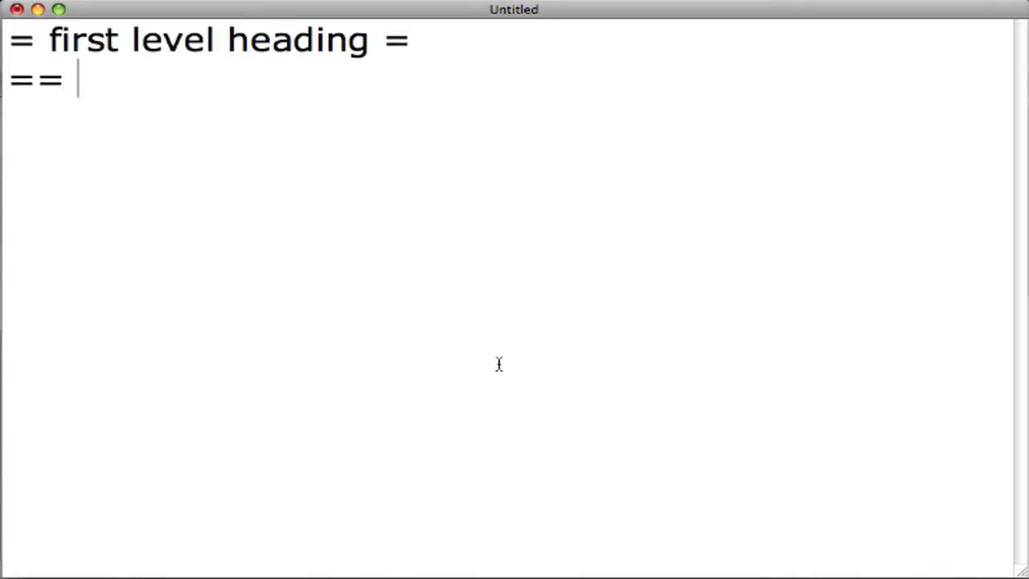
pyautogui.write('second lev')
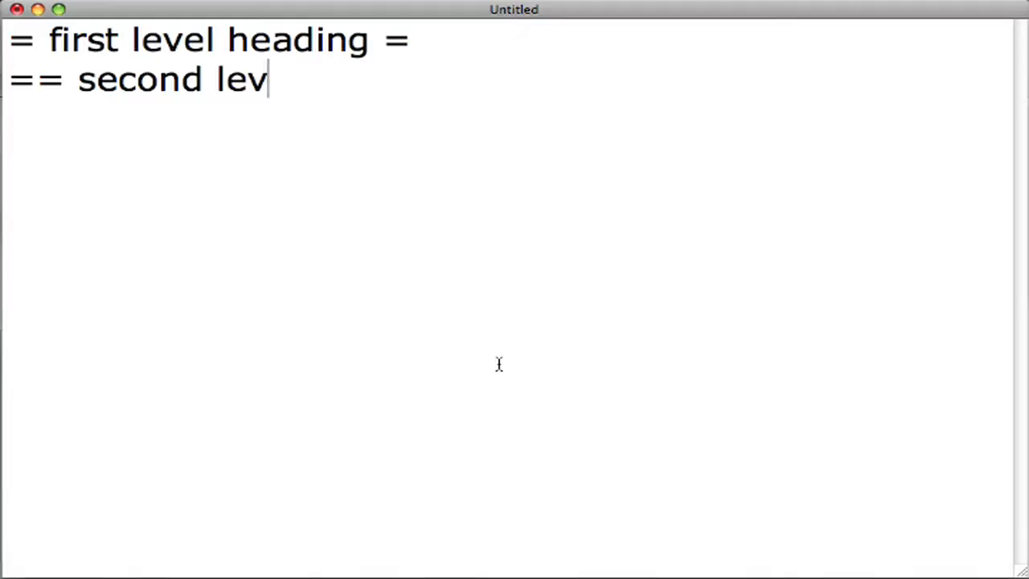
pyautogui.write('el heading ==')
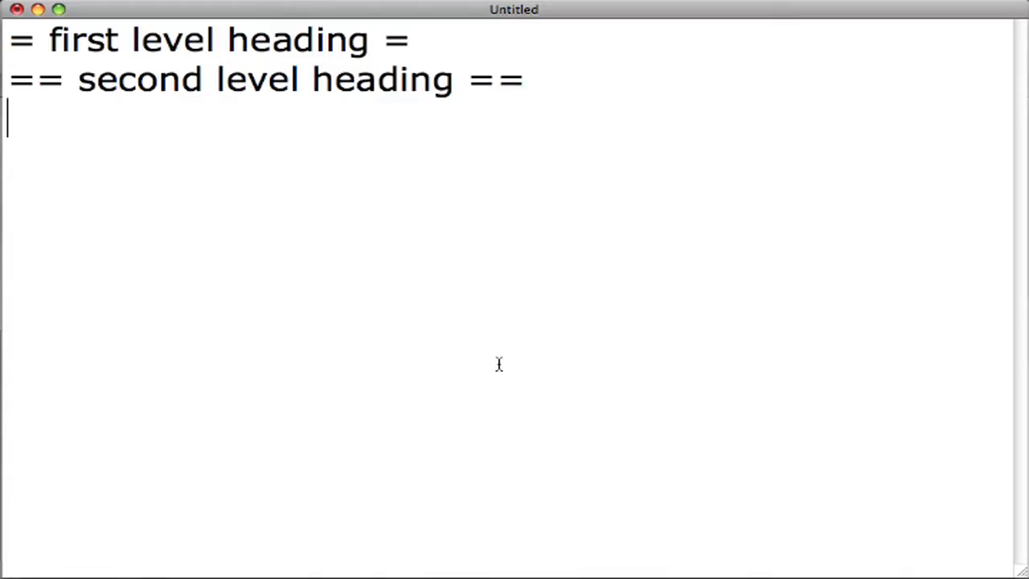
pyautogui.write('= ano')
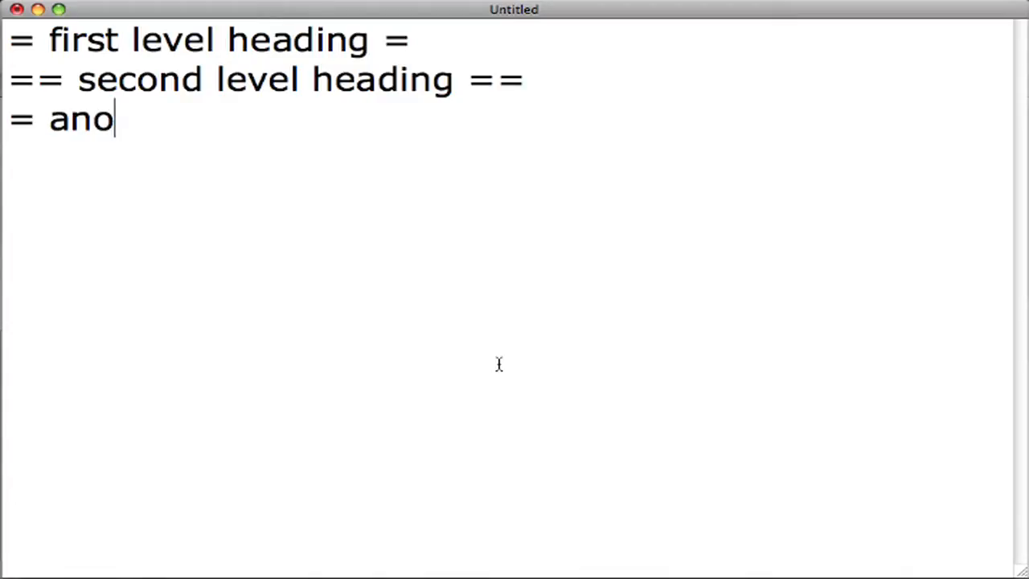
pyautogui.write('ther first level he')
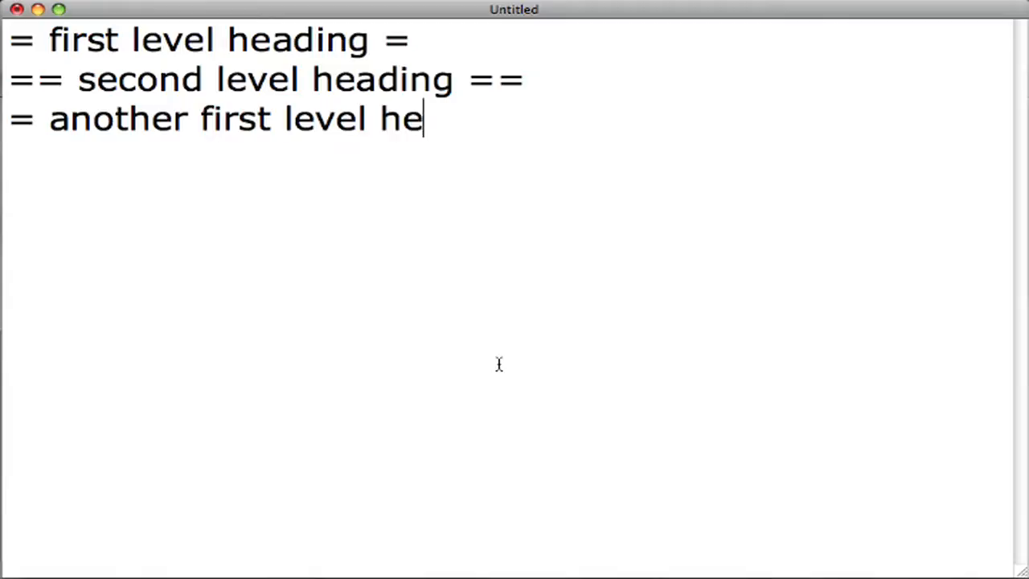
pyautogui.write('ading =')
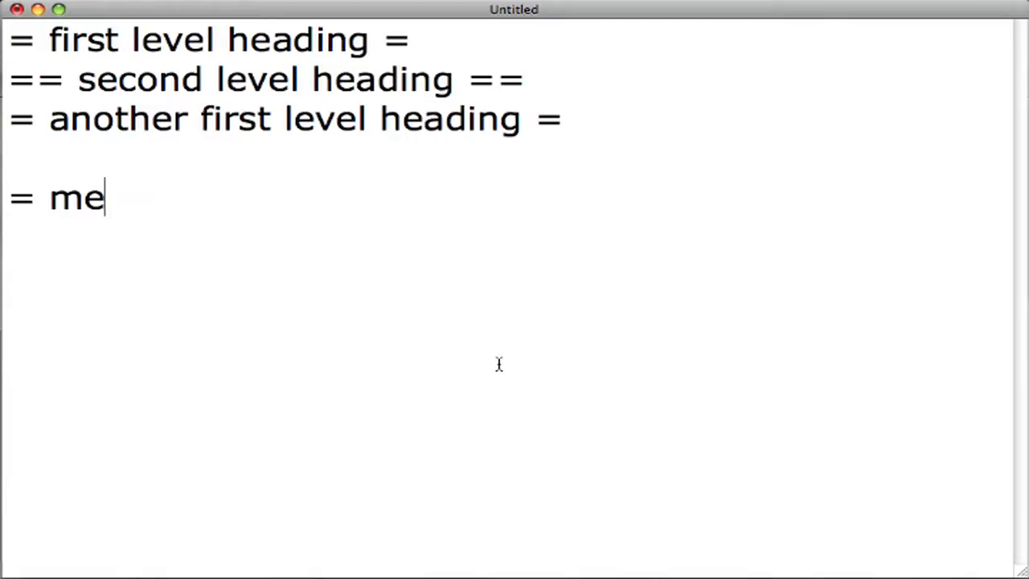
# - Write a '= meetings =' section with a dated '== ... ==' subheading and a note about discussing new workshop ideas in the conference room
pyautogui.write('etings =')
pyautogui.write('scheduled meetin')
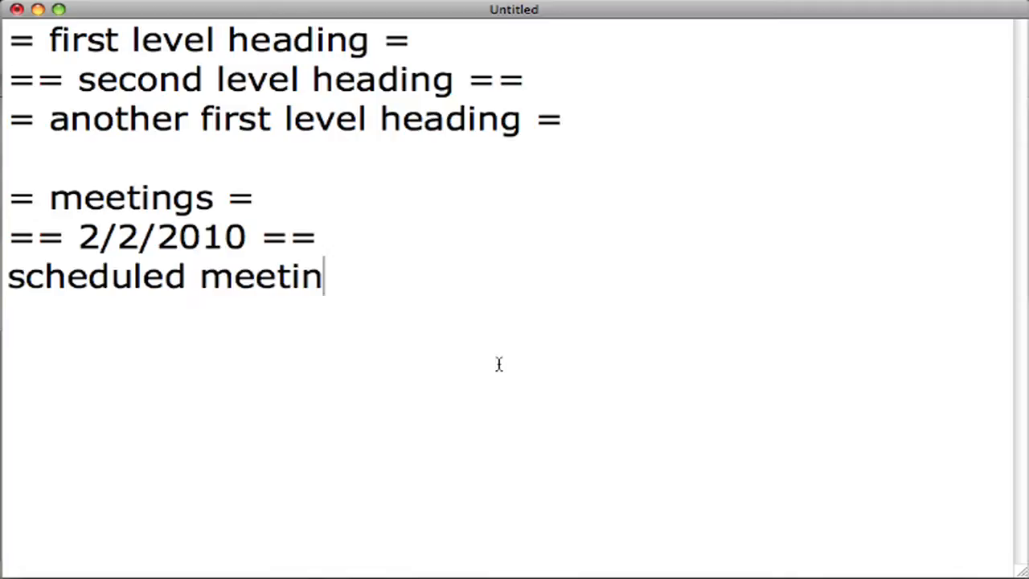
pyautogui.write('g to discuss new worksh')
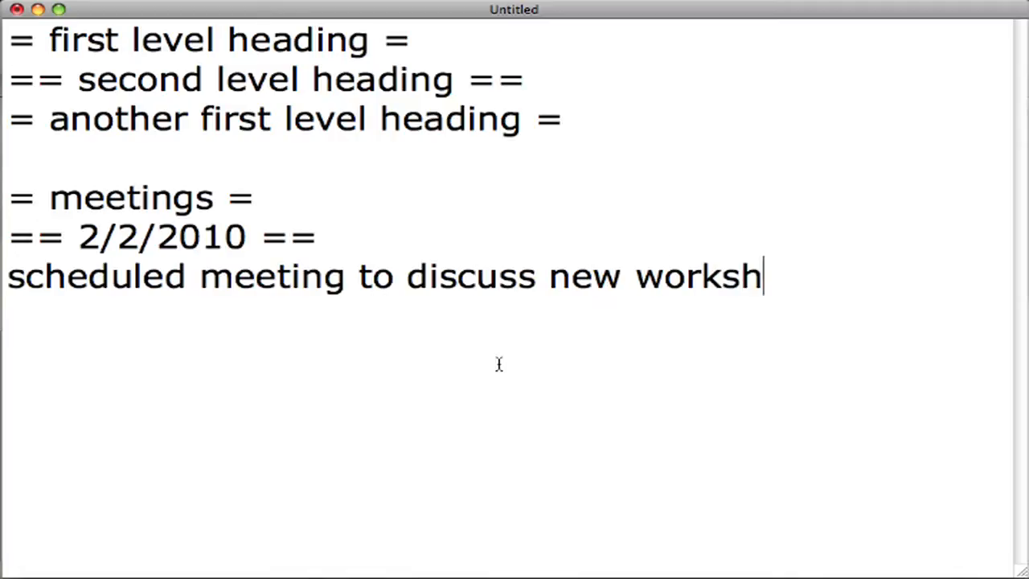
pyautogui.write('op ideas.')
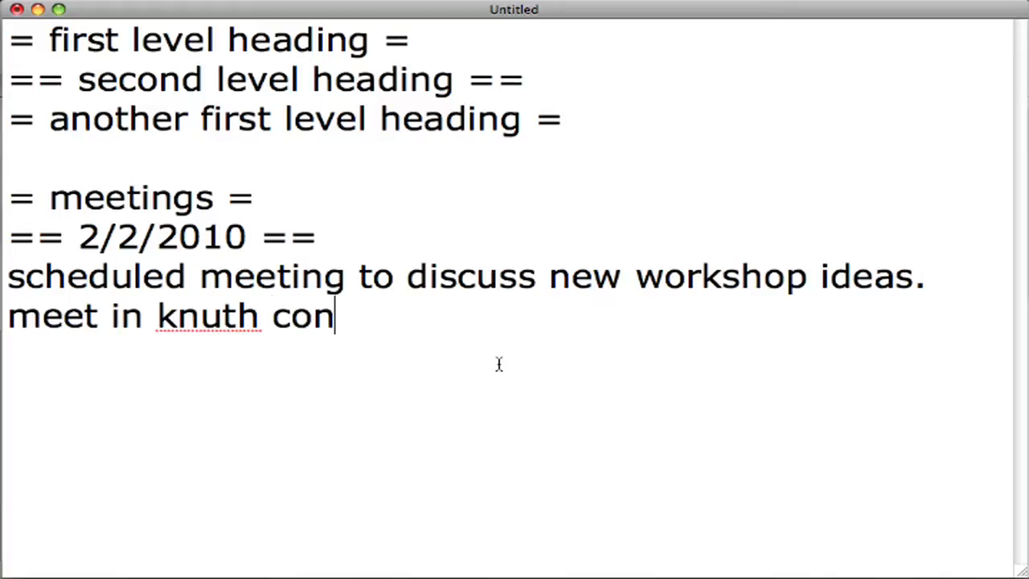
pyautogui.write('ference room')
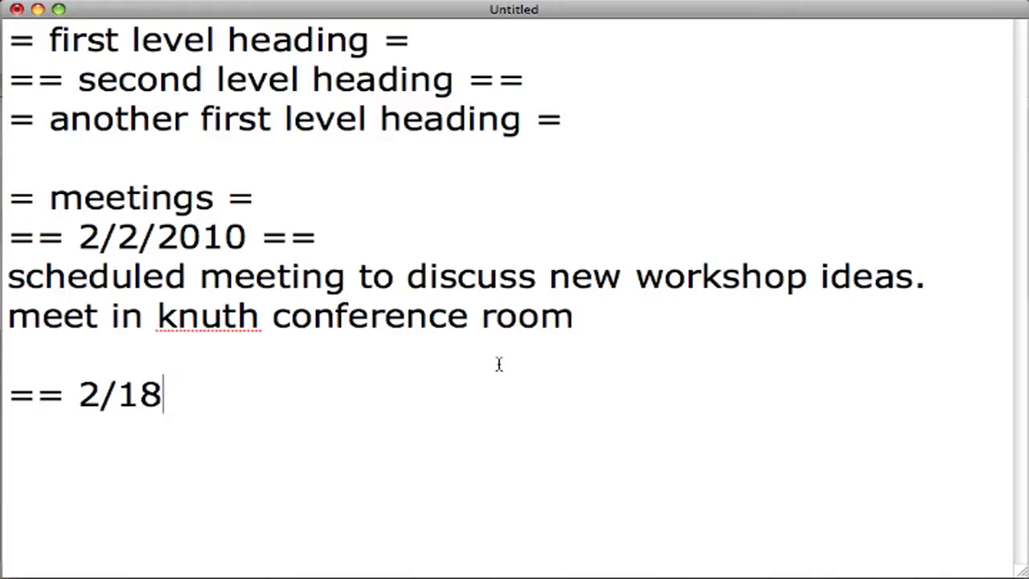
pyautogui.write('/2010 ==')
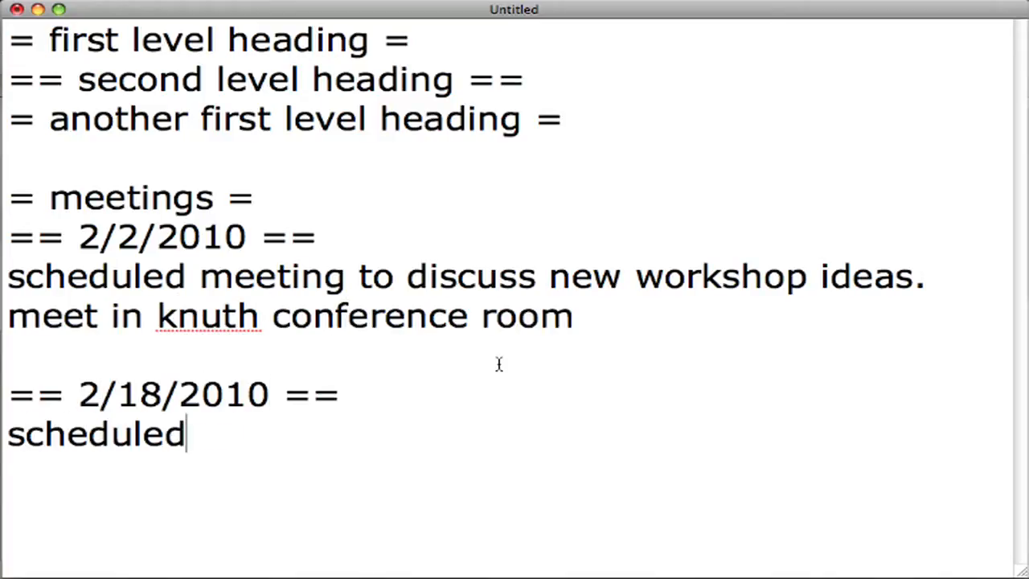
# - Add a second dated meeting note ('meeting to review feedback. julka bringing cookies.') and a '= new workshop ideas =' heading
pyautogui.write('meeting to review feed')
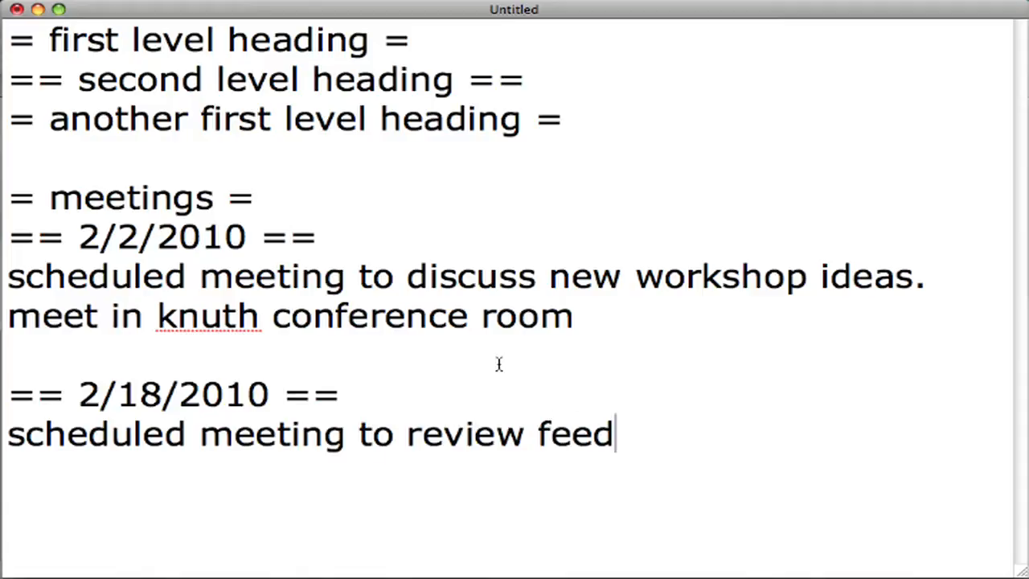
pyautogui.write('back. julka bringing co')
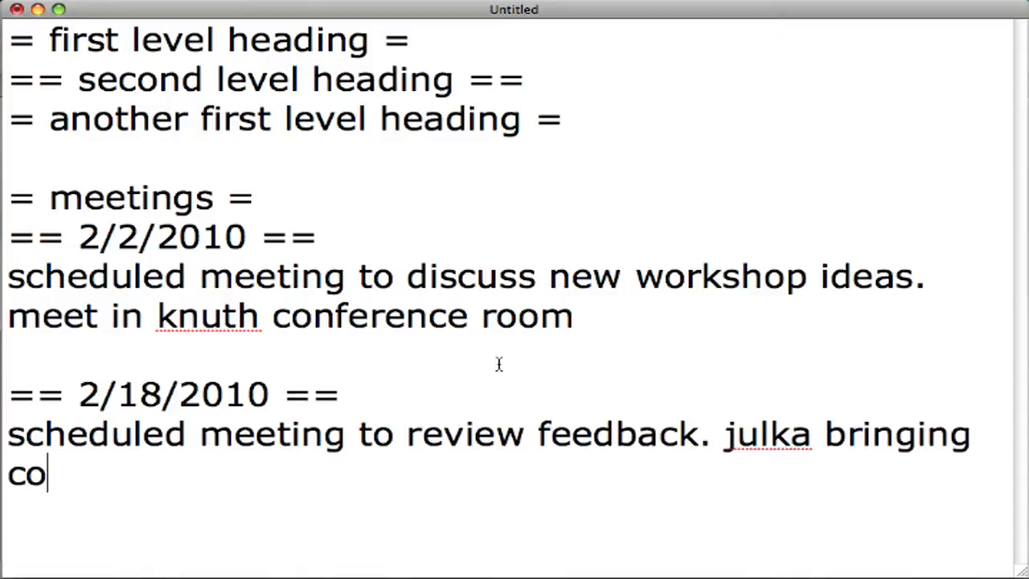
pyautogui.write('okies.')
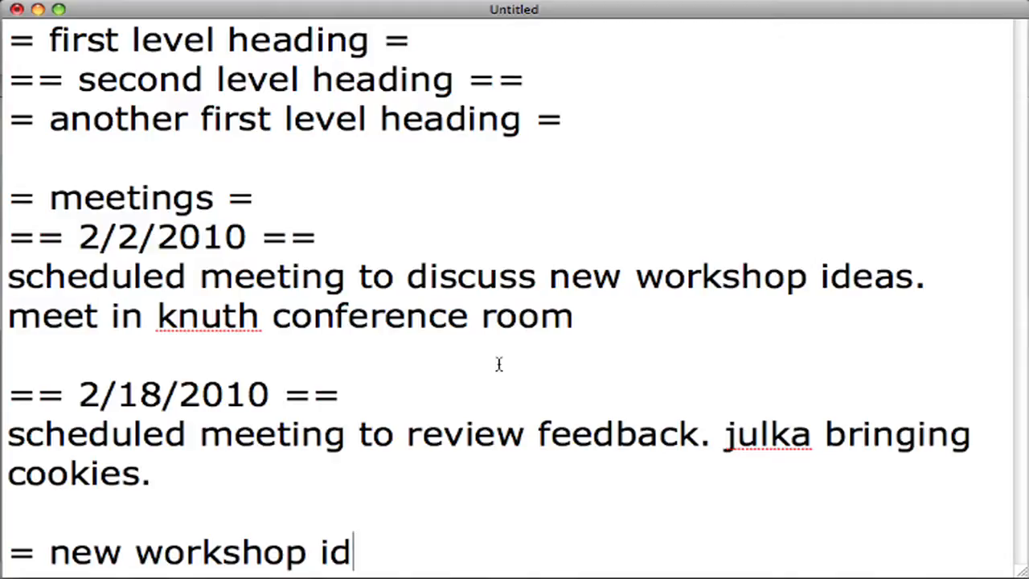
pyautogui.write('eas =')
pyautogui.write('The levels c')
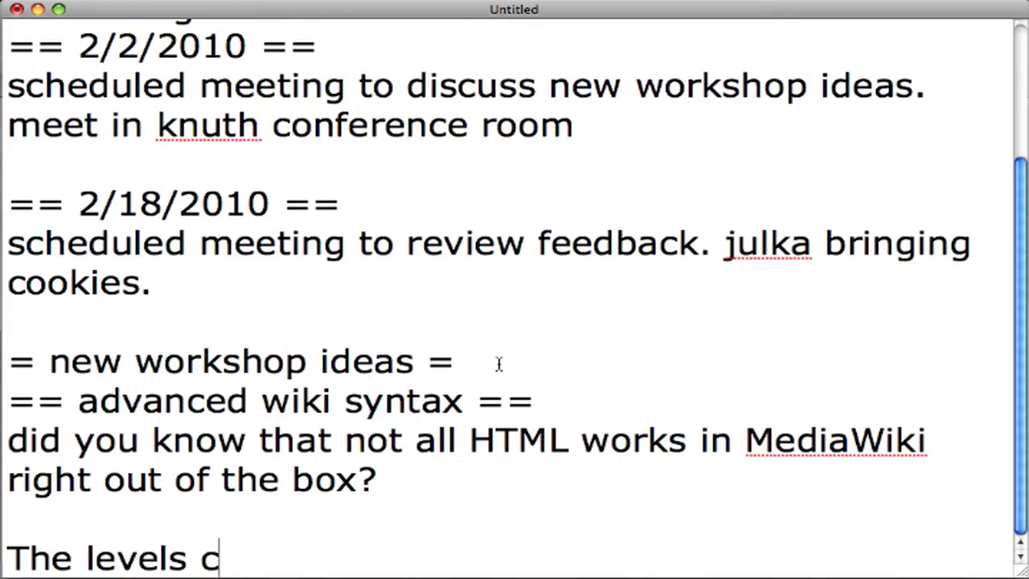
# - Write that levels continue up to 6, with === to ====== examples and a note on how deeper heading text renders
pyautogui.write('ontinue up to 6:')
pyautogui.write('you may continue deeper. items will appear in the table of contents corre')
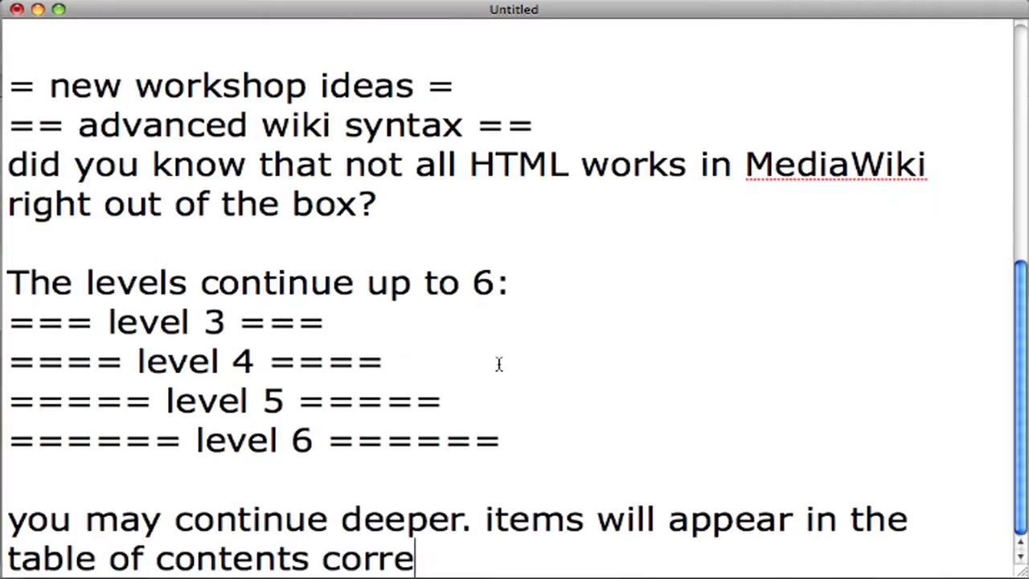
pyautogui.write('ctly, but the heading text on')
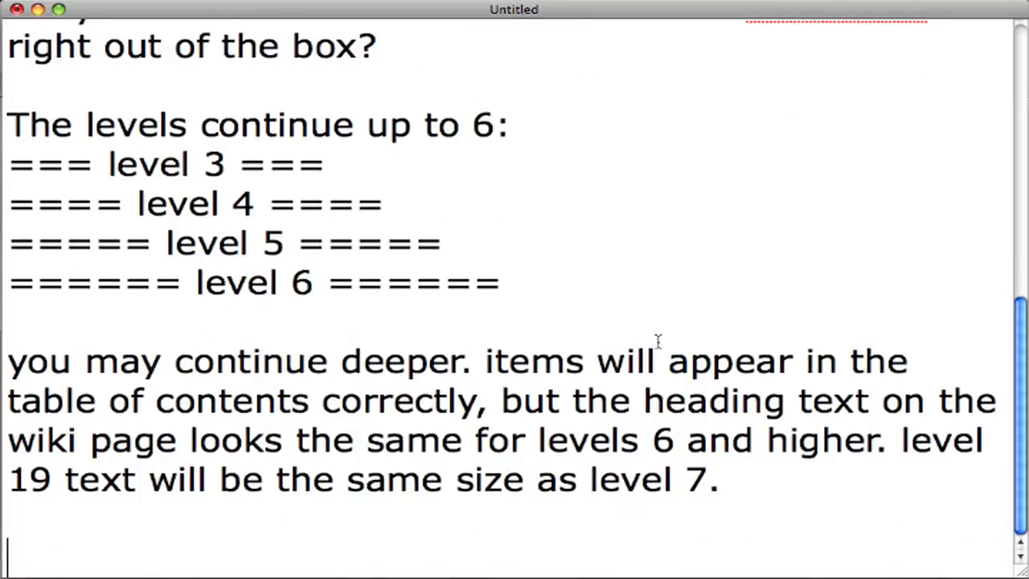
# - Explain disabling the table of contents by placing __NOTOC__ anywhere on the page
pyautogui.write('You can disable the t')
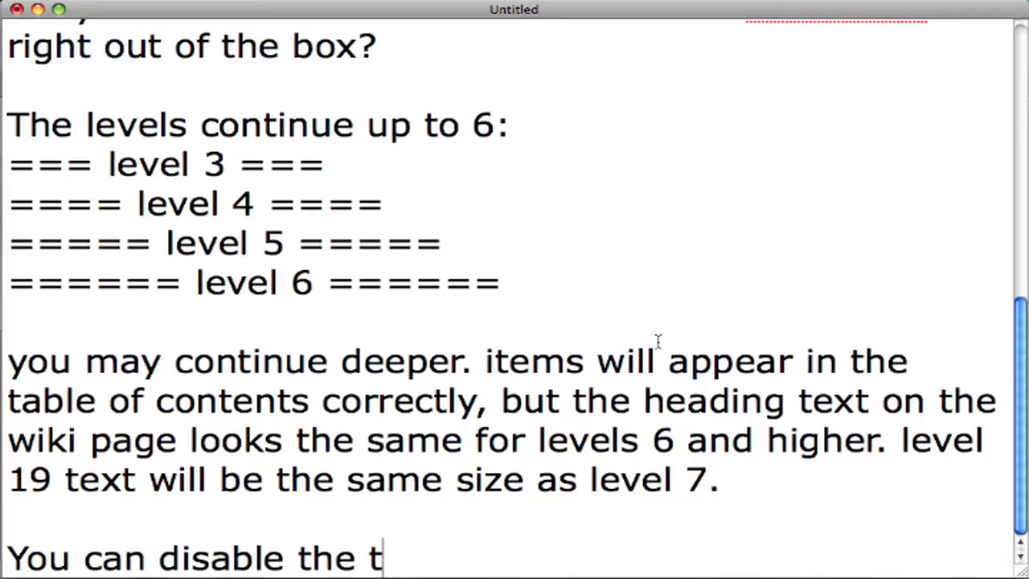
pyautogui.write('able of content on your wiki page by typing the f')
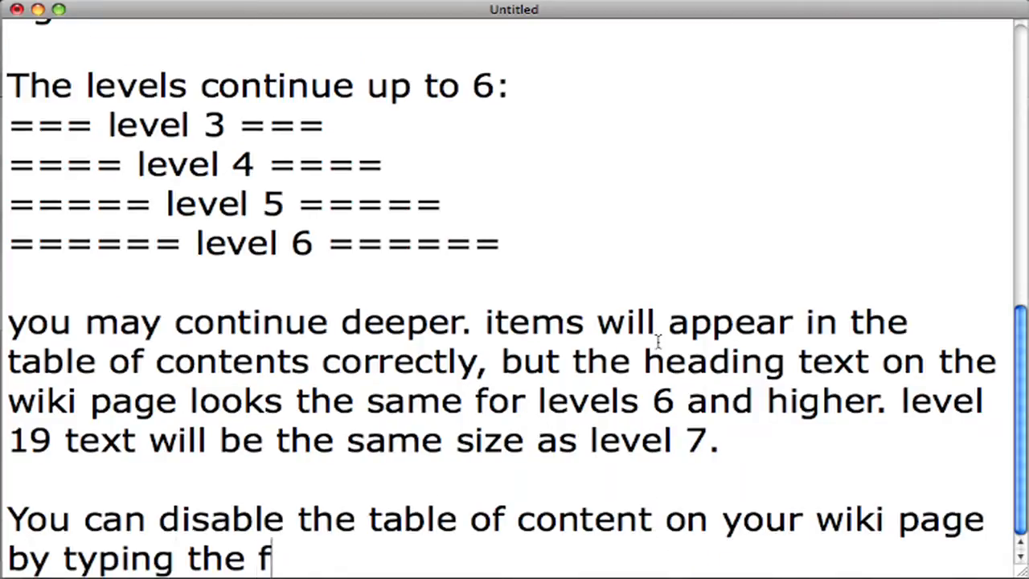
pyautogui.write('ollowing anywhere on')
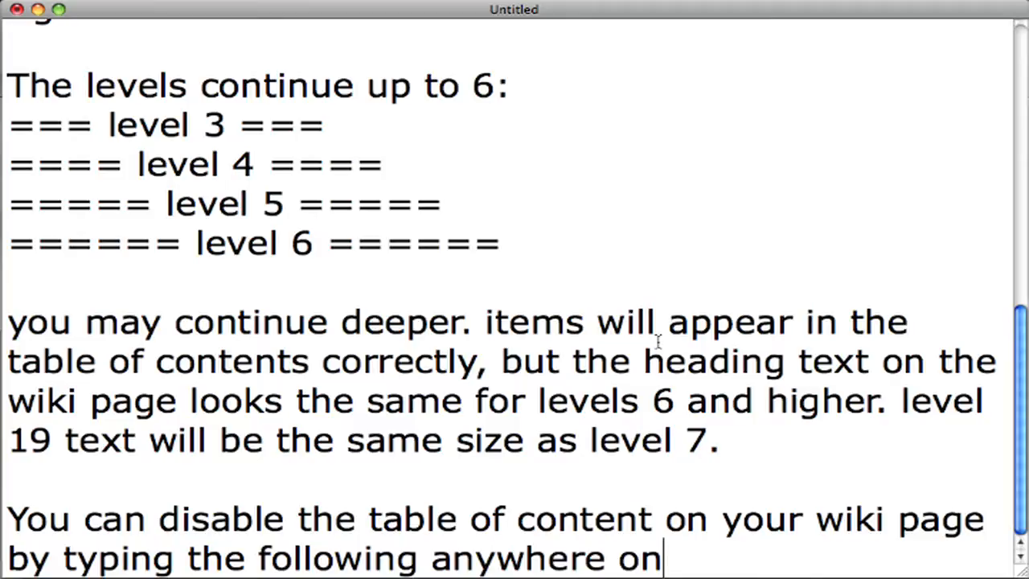
pyautogui.write('the page:')
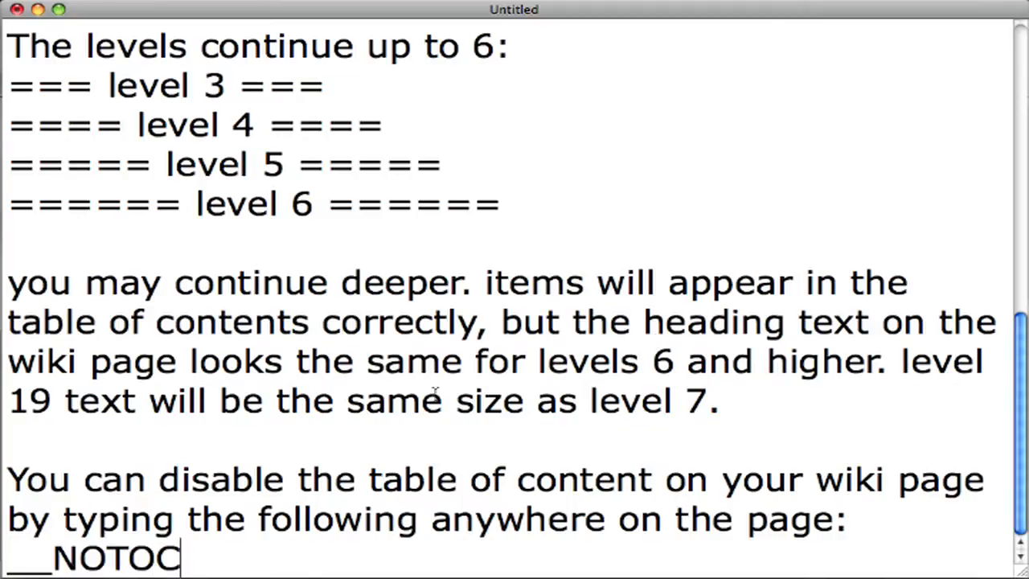
pyautogui.write('__')
pyautogui.write('You can force the table of')
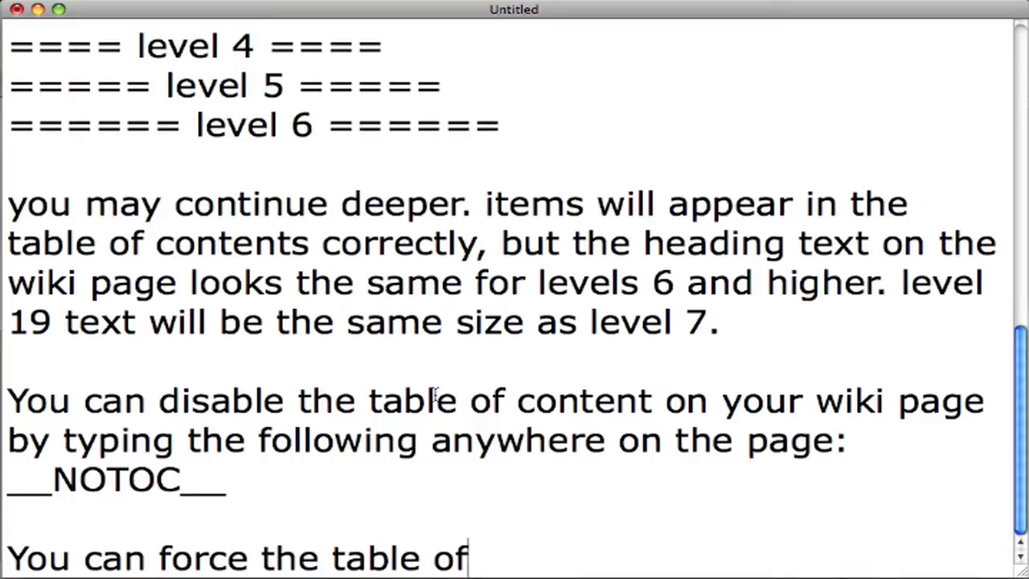
# - Explain forcing the table of contents to appear with __FORCETOC__ and begin the next sentence
pyautogui.write('content to appear on')
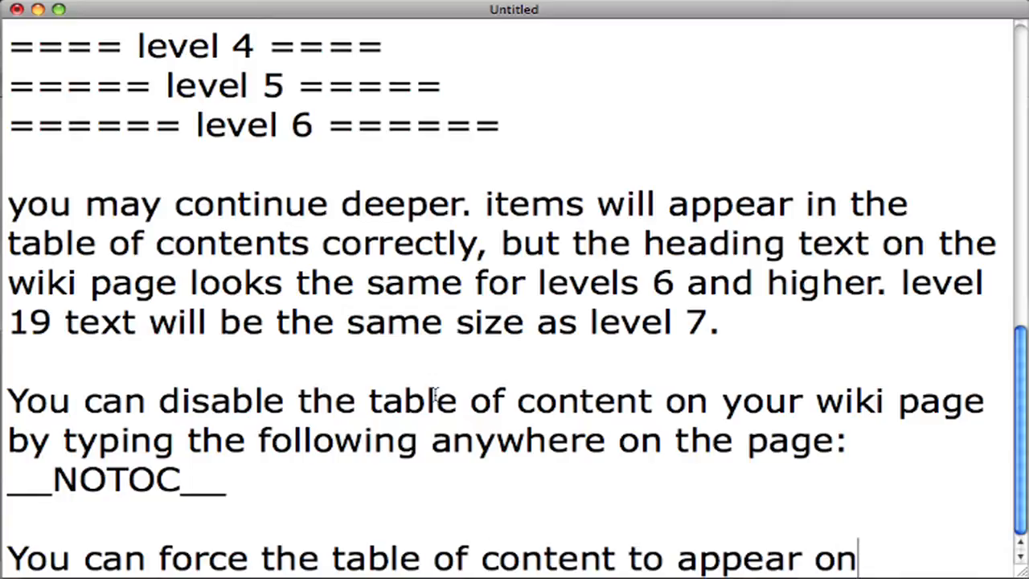
pyautogui.write('your wiki page by')
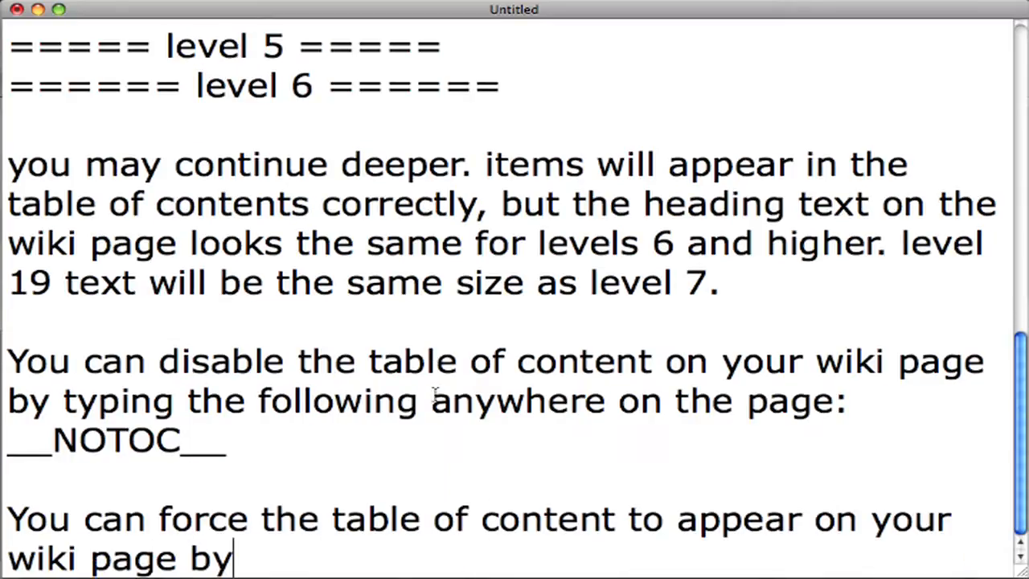
pyautogui.write('tying the follow')
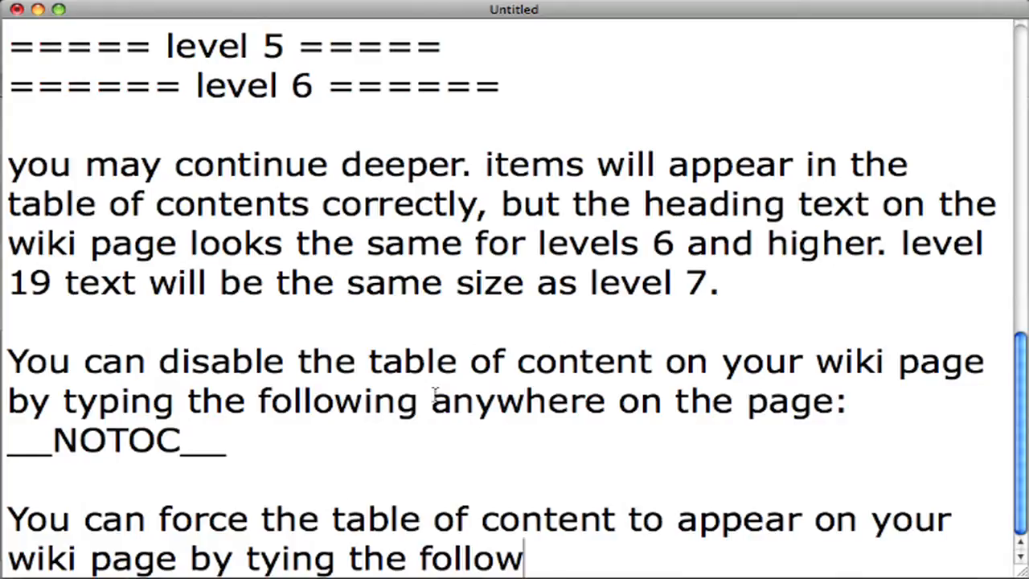
pyautogui.write('ing anywhere on the page:')
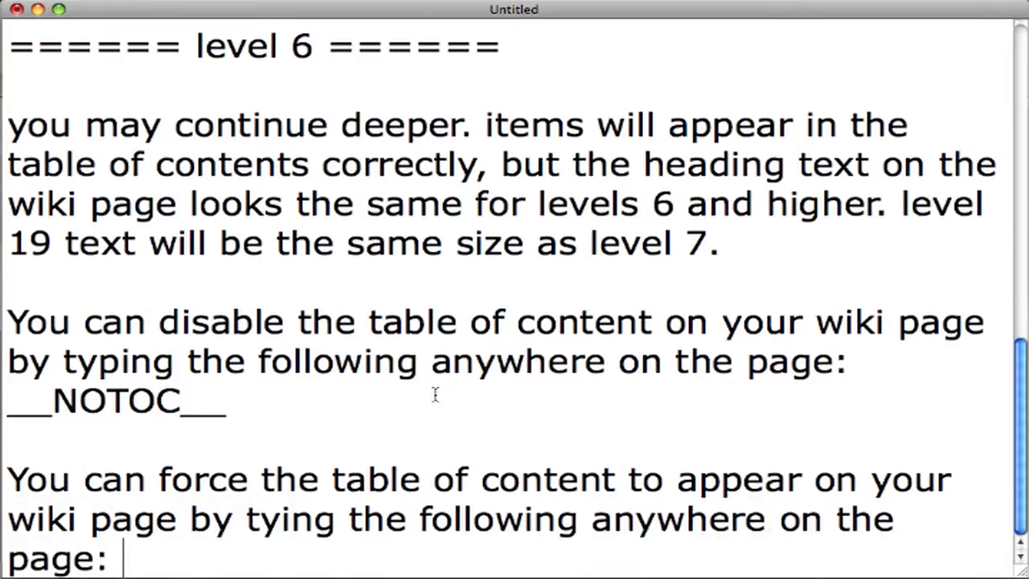
pyautogui.scroll(-3)
pyautogui.write('__FORCETOC__')
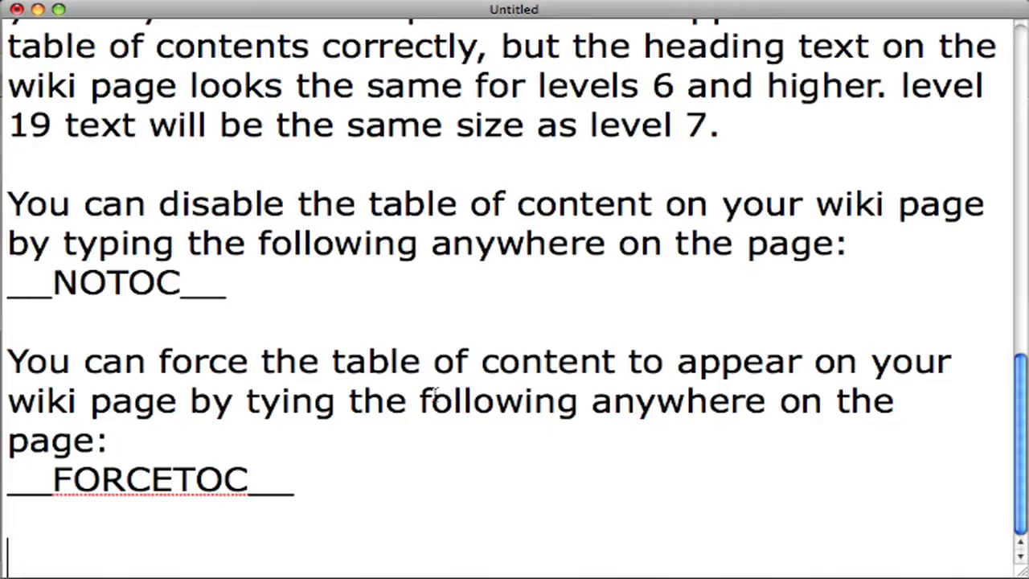
pyautogui.write('You may customize where the')
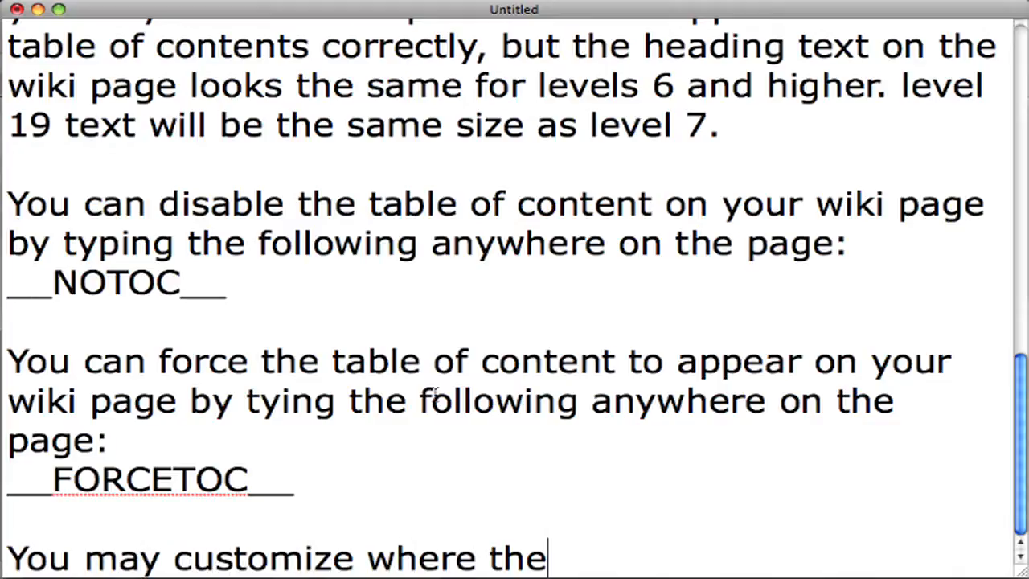
# - Explain placing the table of contents where you want with __TOC__, noting it overrides __NOTOC__
pyautogui.write('table of content appear')
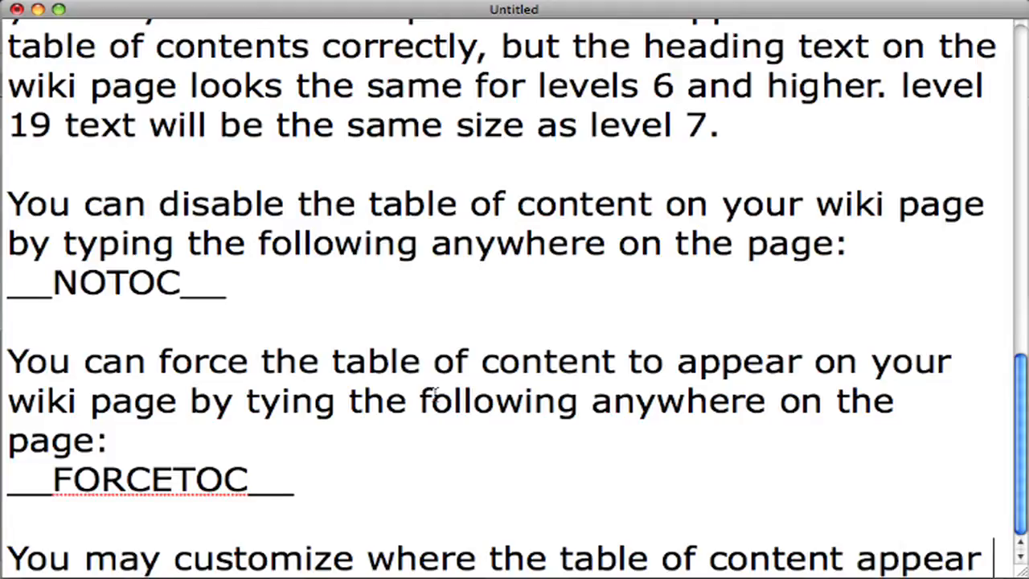
pyautogui.write('where you want the ToC to appear:')
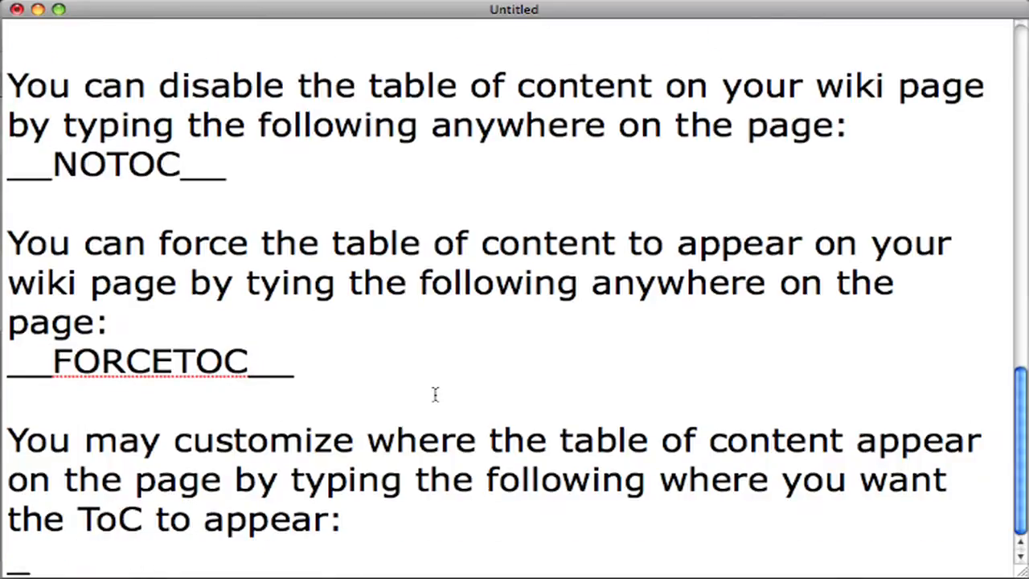
pyautogui.write('__TOC__')
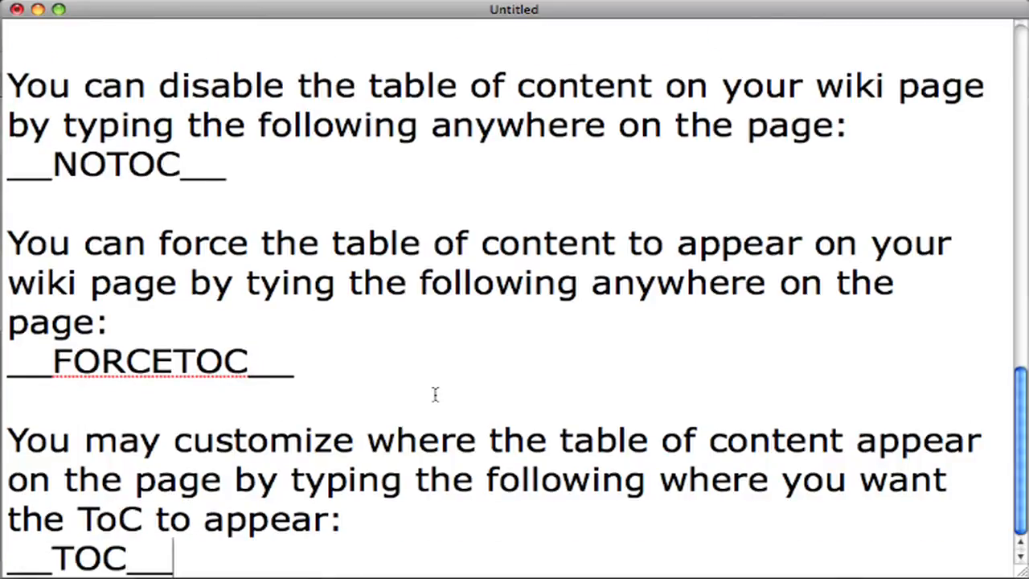
pyautogui.write('This will overri')
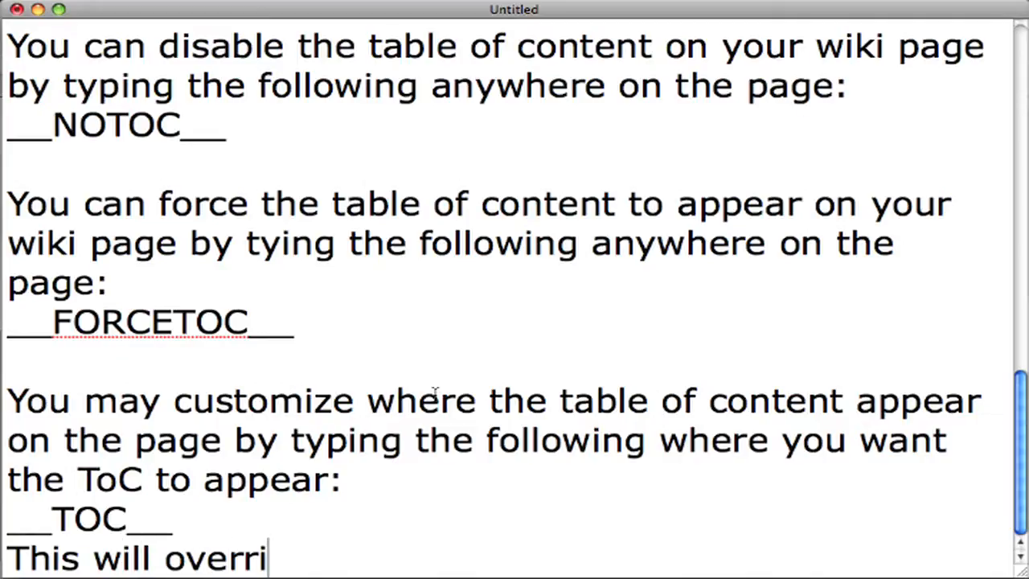
pyautogui.write('de __NOTOC__')
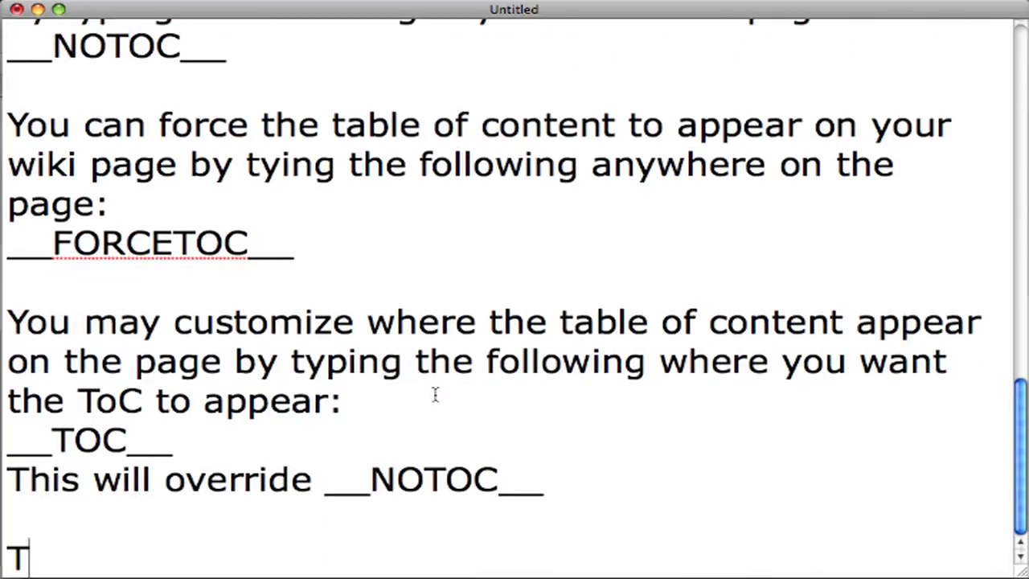
# - Explain disabling the section edit links with __NOEDITSECTION__
pyautogui.write('o disable the section')
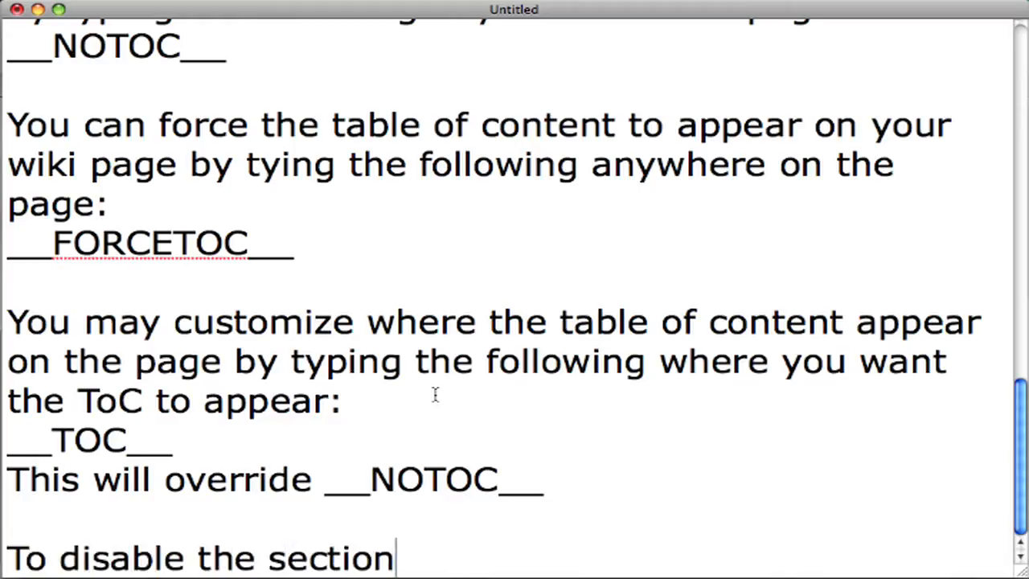
pyautogui.write('edit links that allow you')
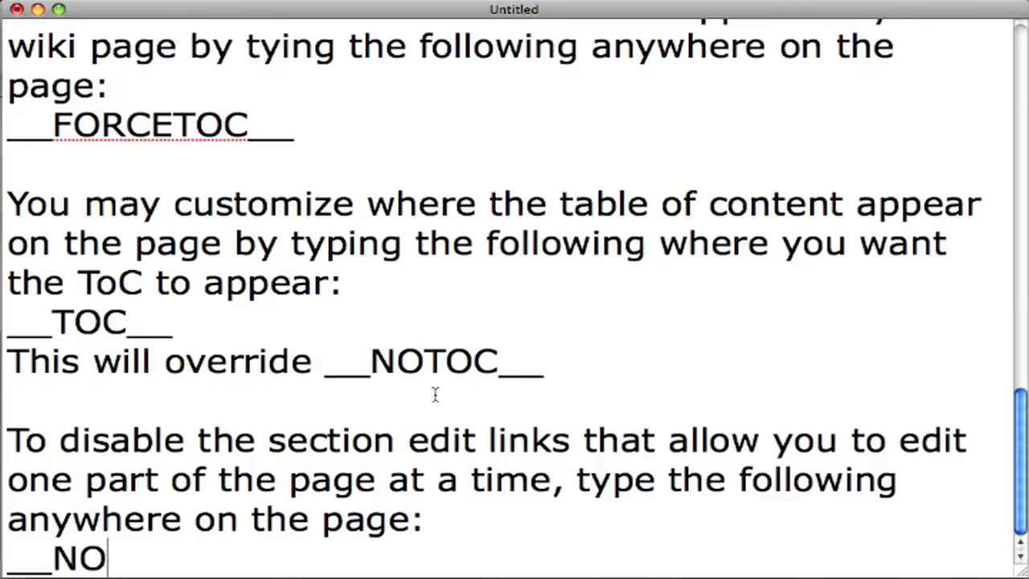
pyautogui.write('EDITSECTION__')
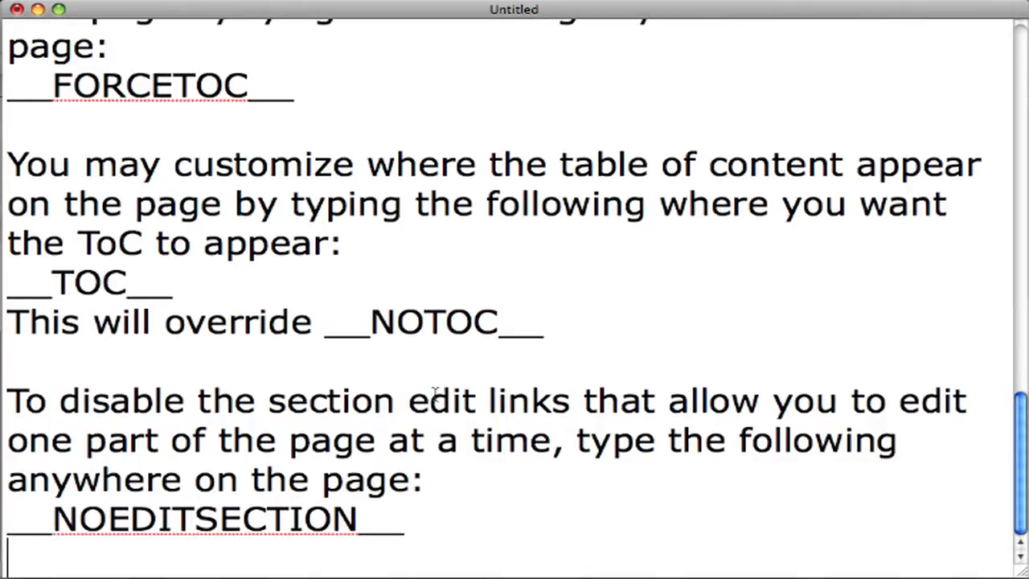
pyautogui.scroll(-3)
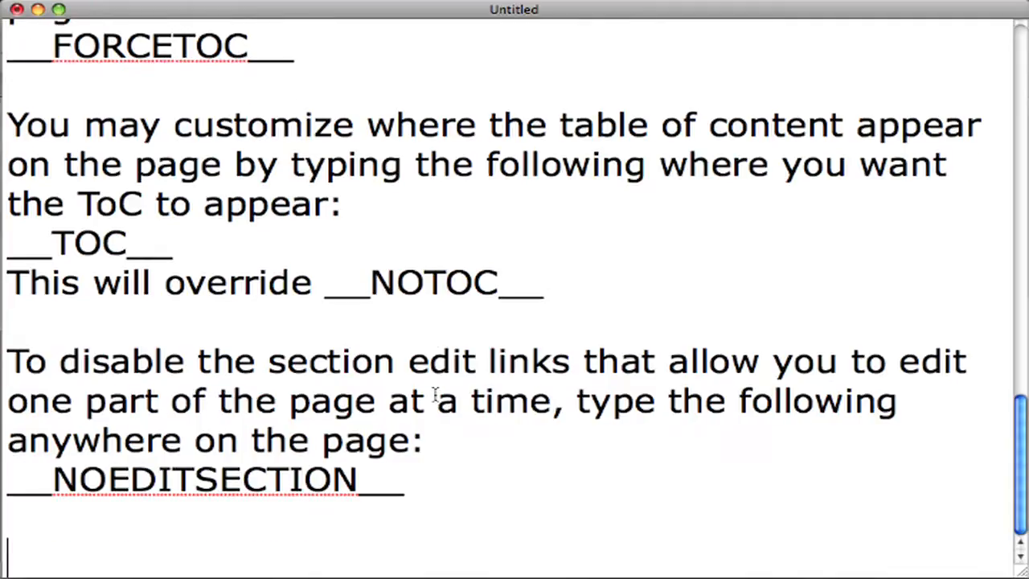